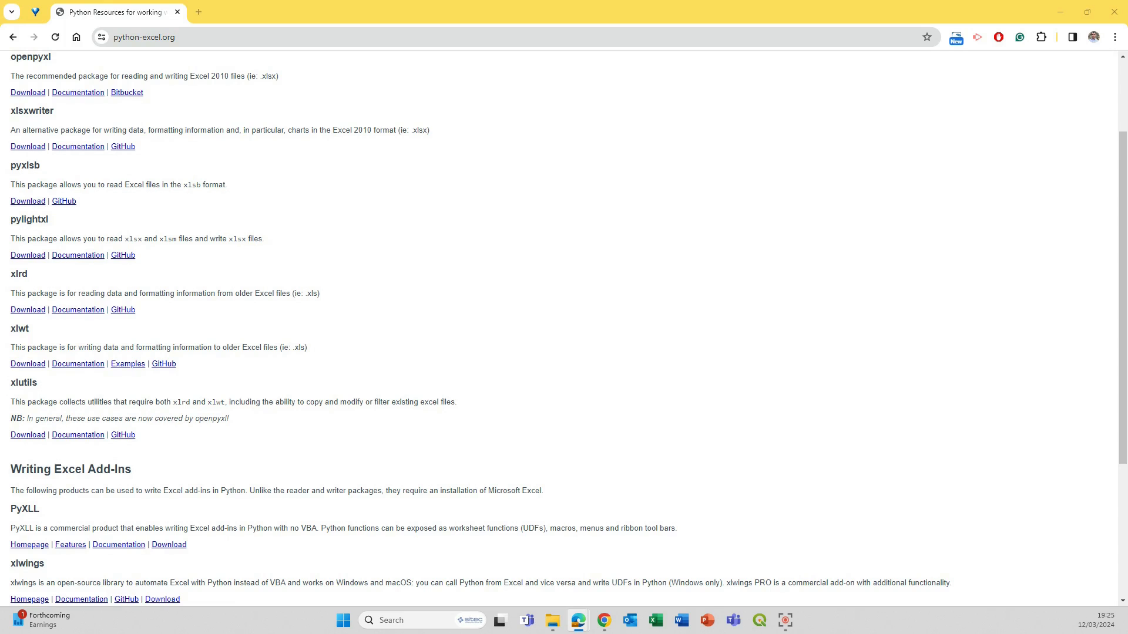
# Select the pyxlsb package name at the top of the python-excel.org page.
pyautogui.scroll(3)
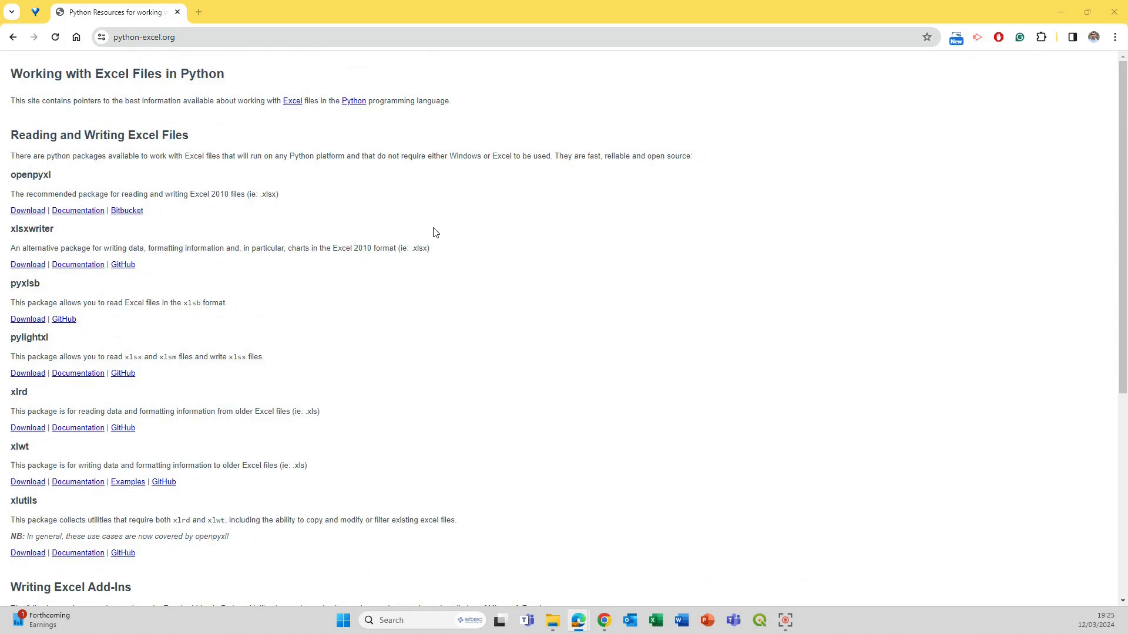
pyautogui.moveTo(256, 446)
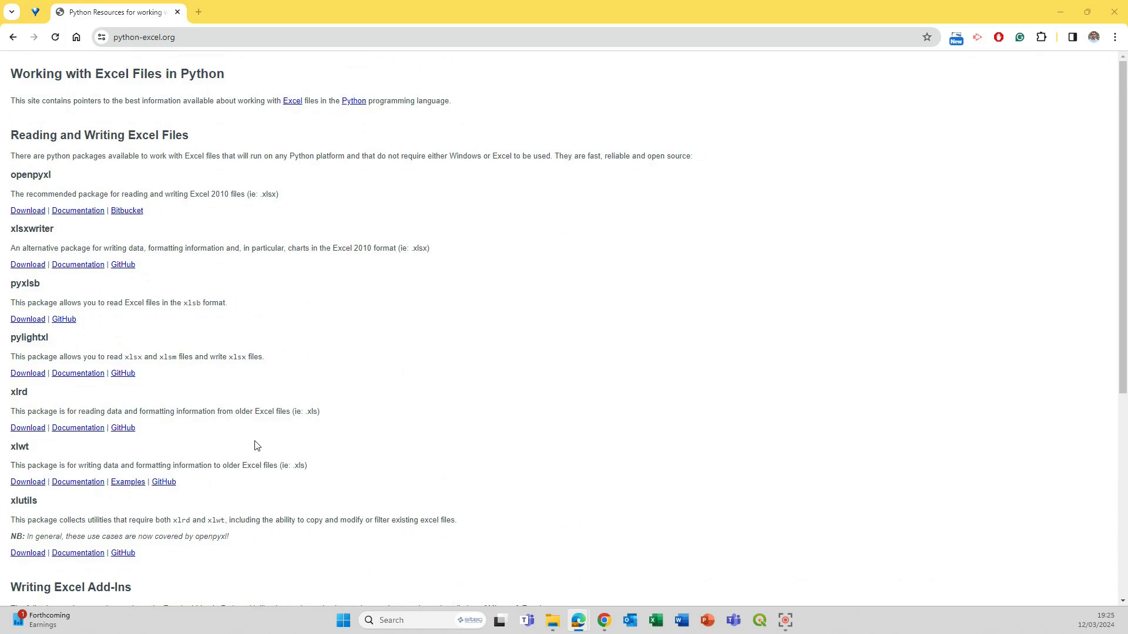
pyautogui.moveTo(118, 147)
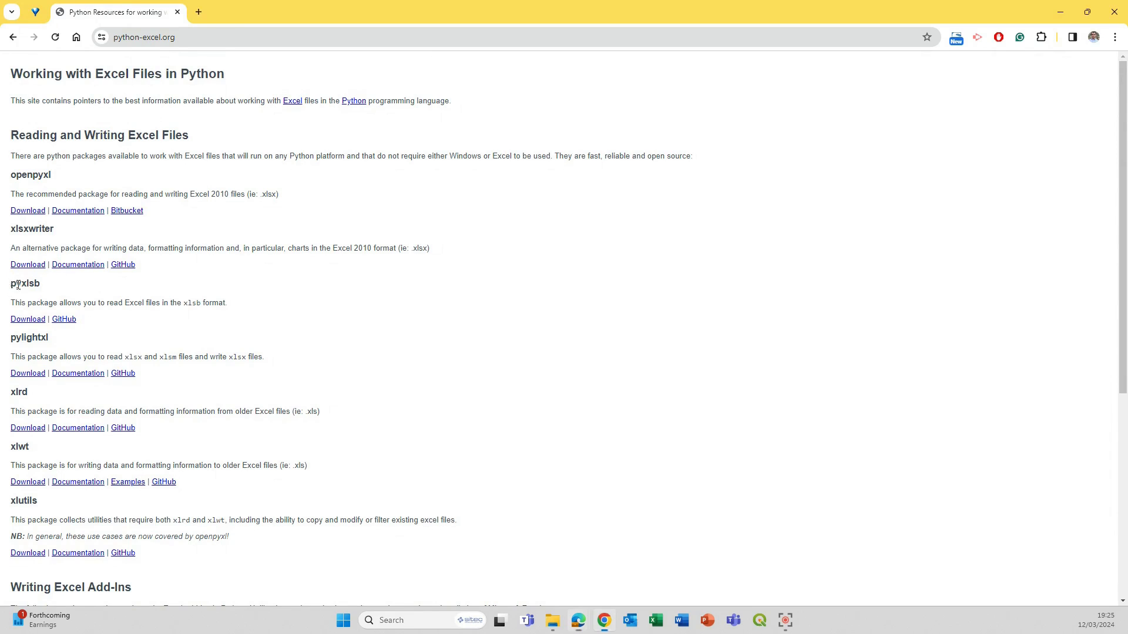
pyautogui.doubleClick(25, 283)
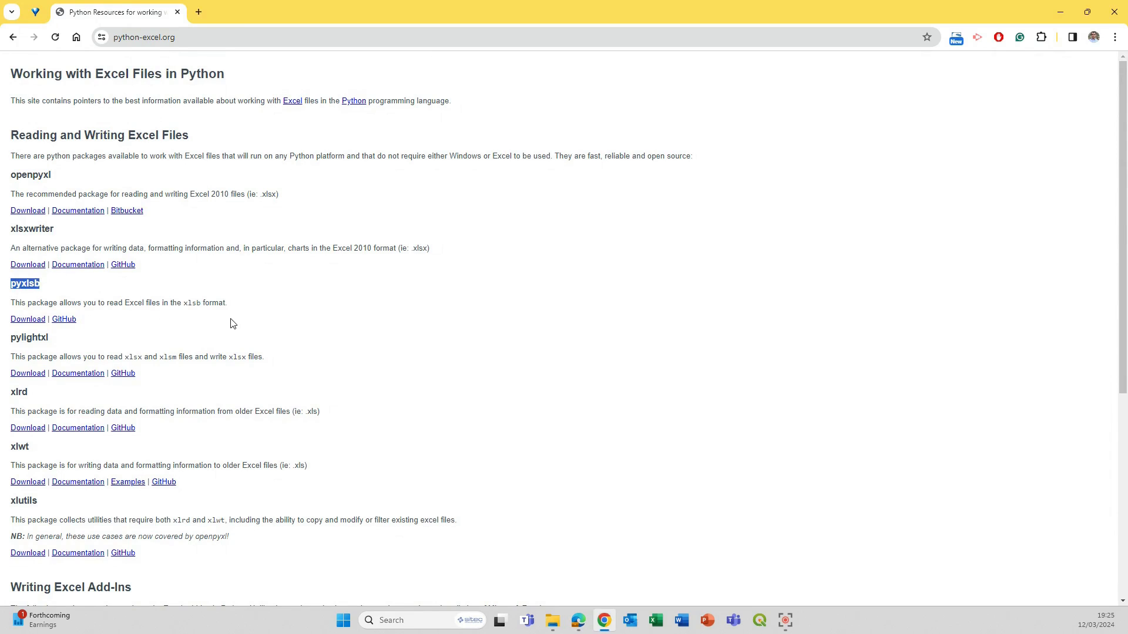
pyautogui.click(233, 323)
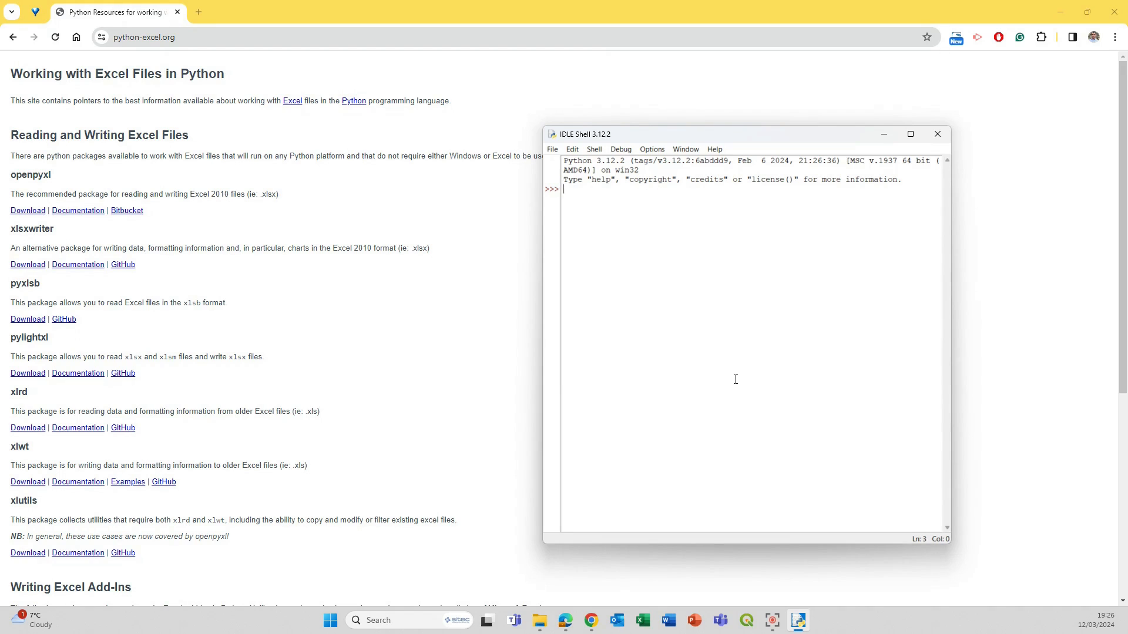
# Attempt import pyxlsb at the IDLE prompt, which fails with module not found.
pyautogui.write('import py')
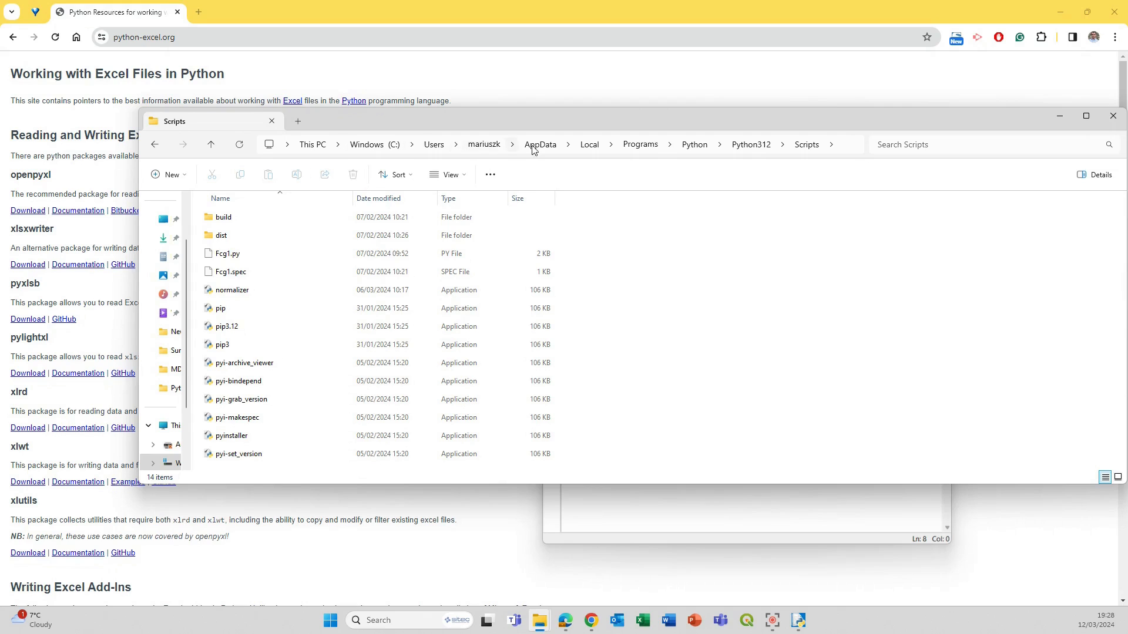
pyautogui.moveTo(454, 159)
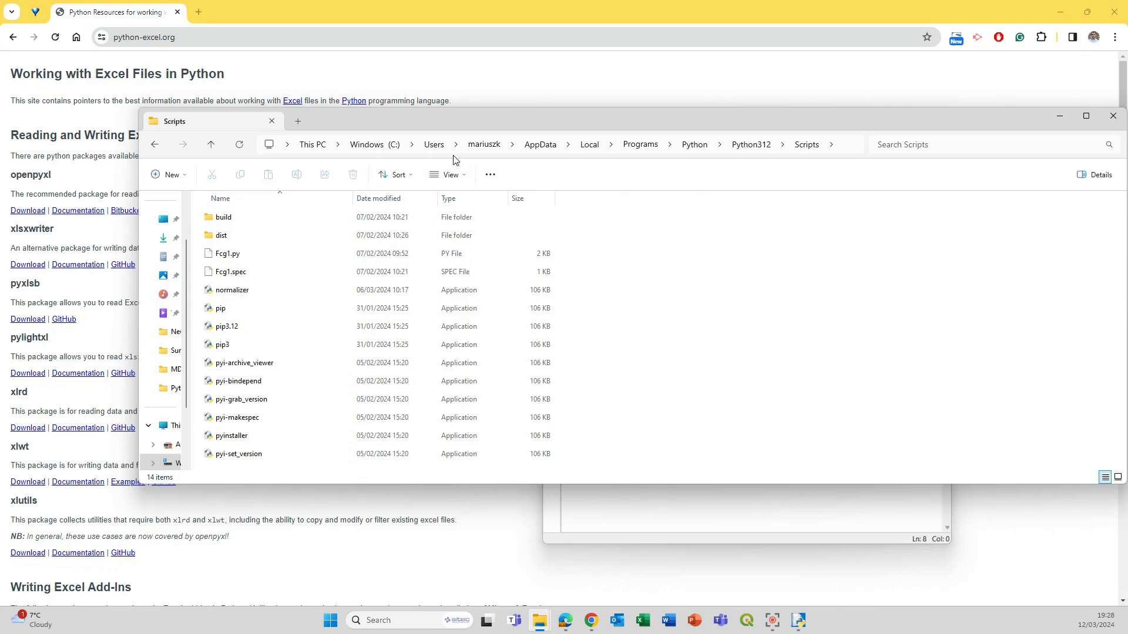
pyautogui.moveTo(539, 145)
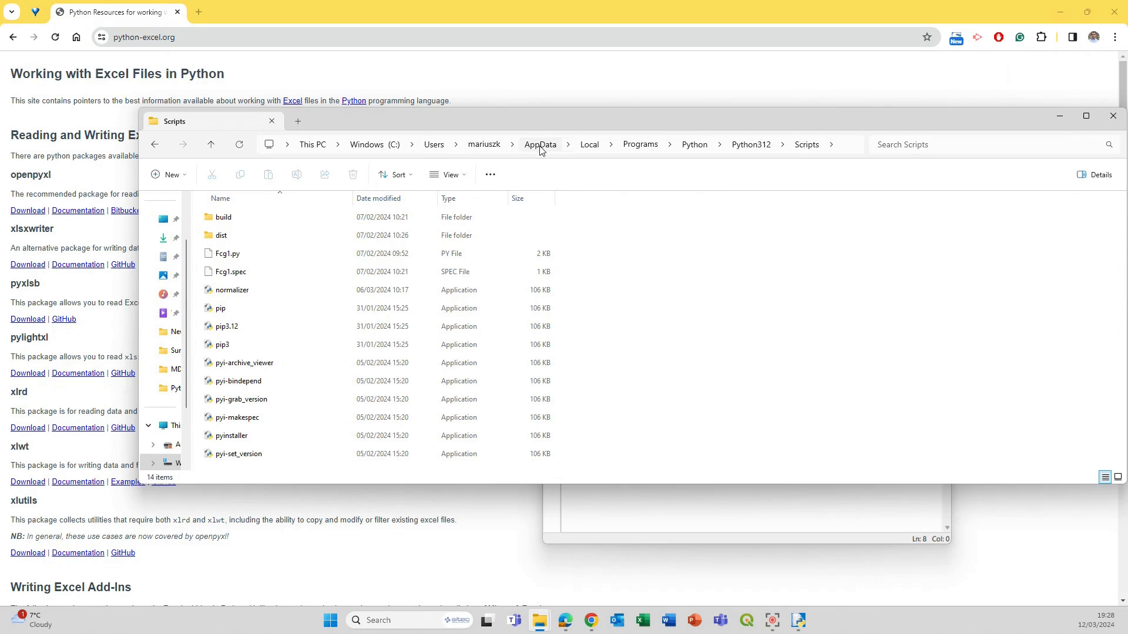
pyautogui.moveTo(569, 149)
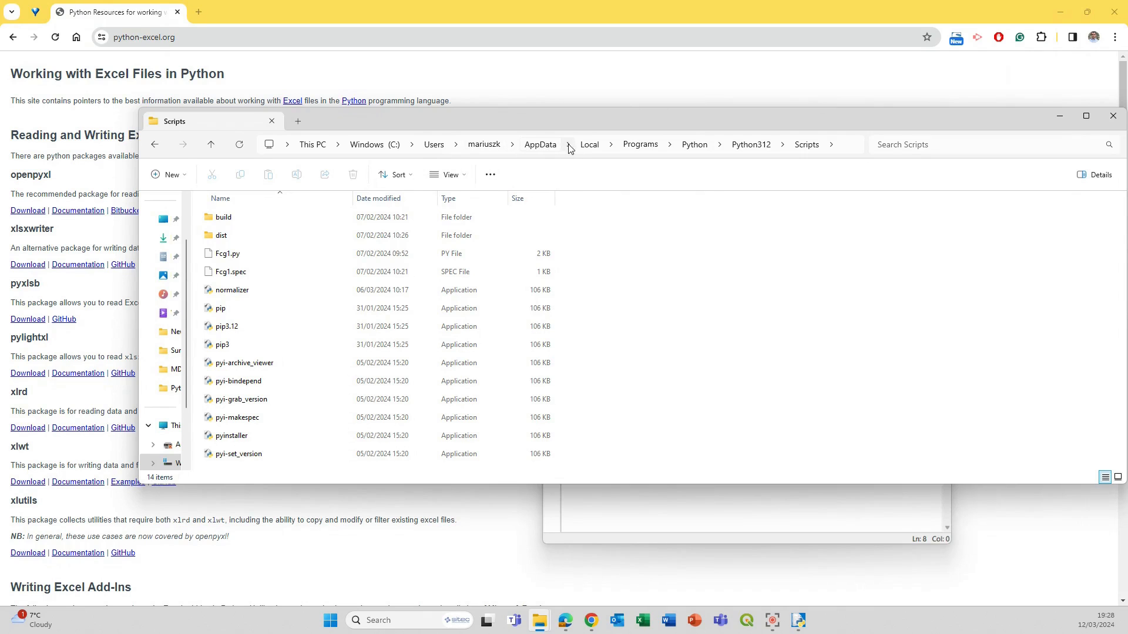
pyautogui.moveTo(723, 150)
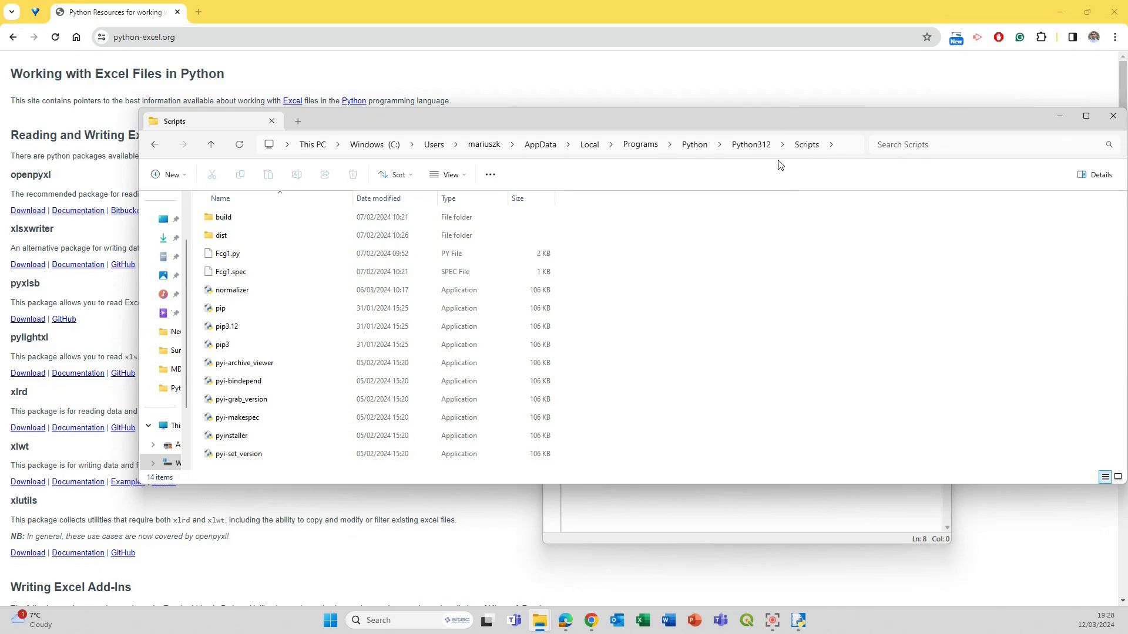
pyautogui.moveTo(862, 167)
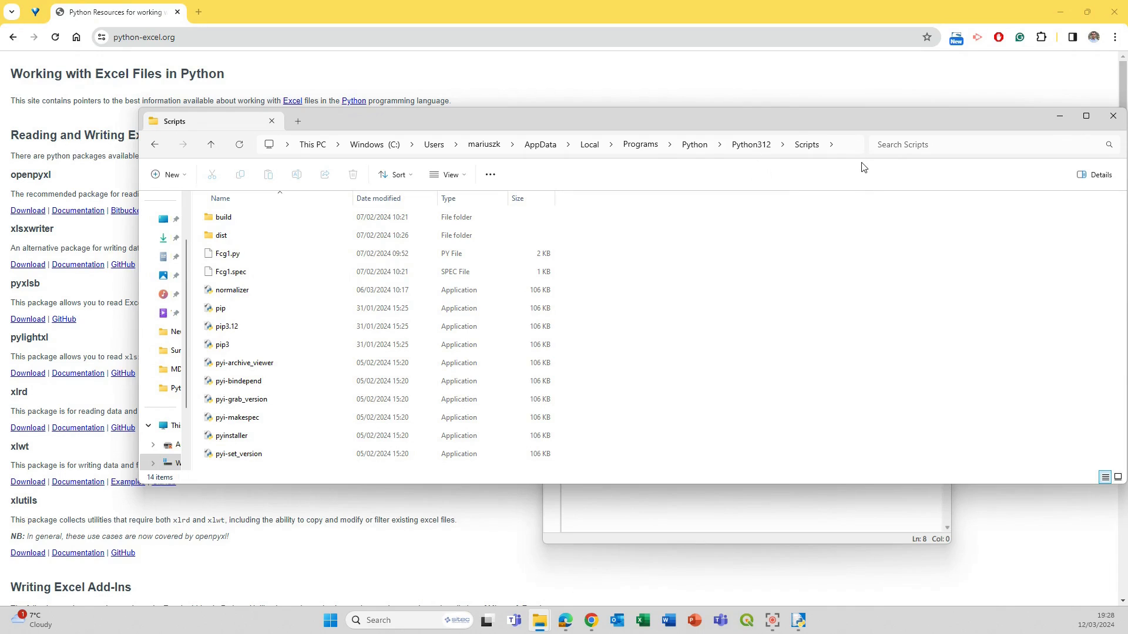
# Launch cmd from the address bar of the Python312 Scripts folder.
pyautogui.click(503, 145)
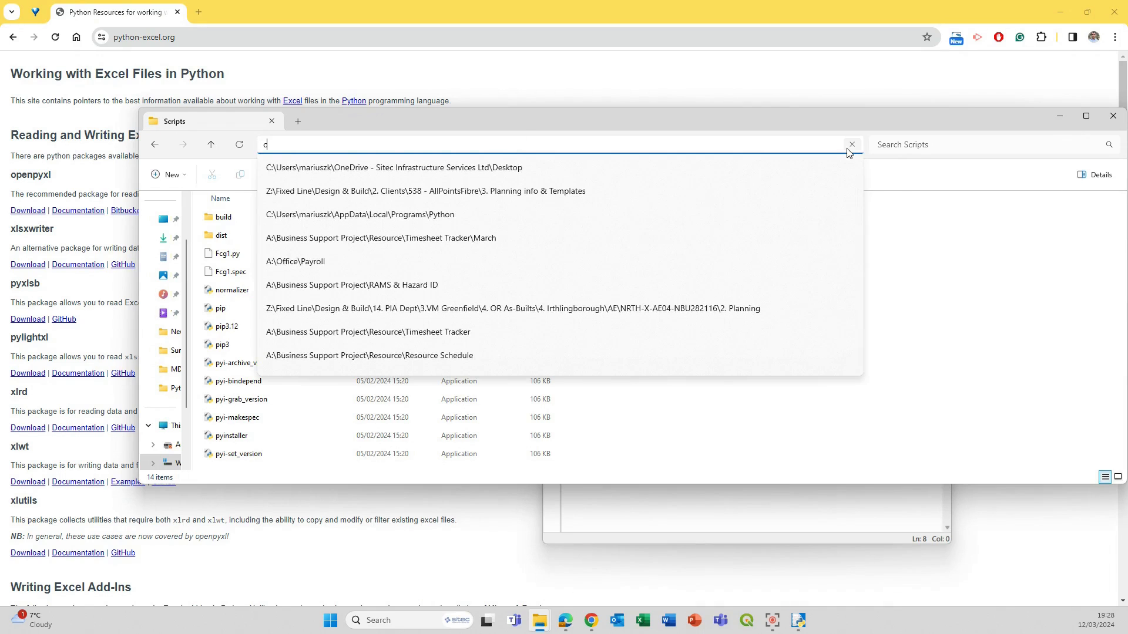
pyautogui.write('md')
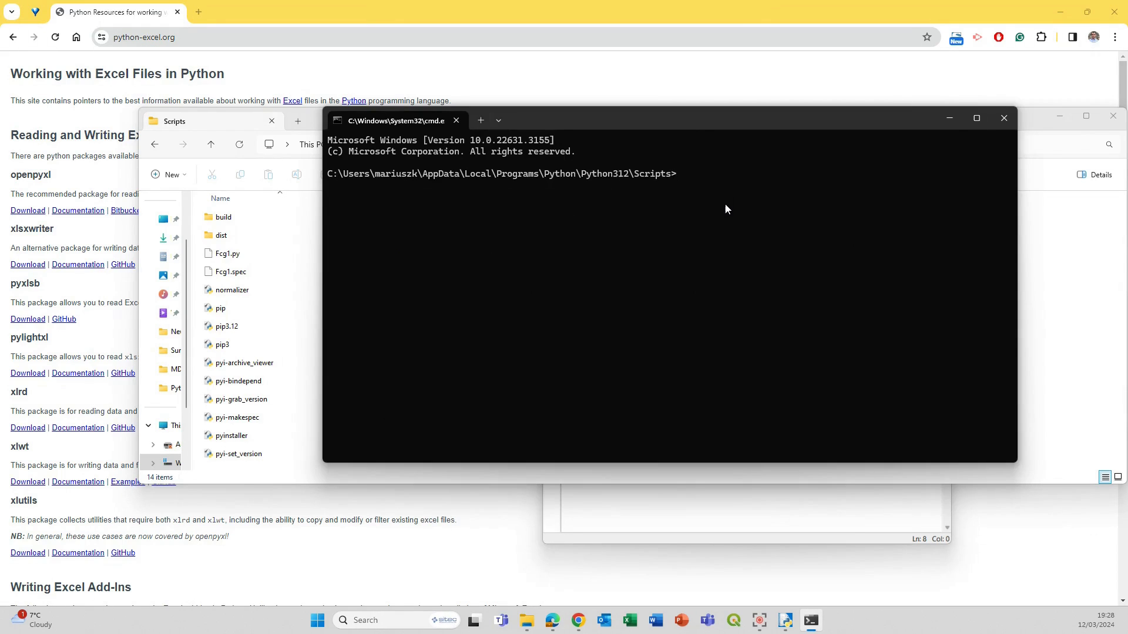
# Run pip install pyxlsb, which reports version 1.0.10 already installed in site-packages.
pyautogui.write('pip install')
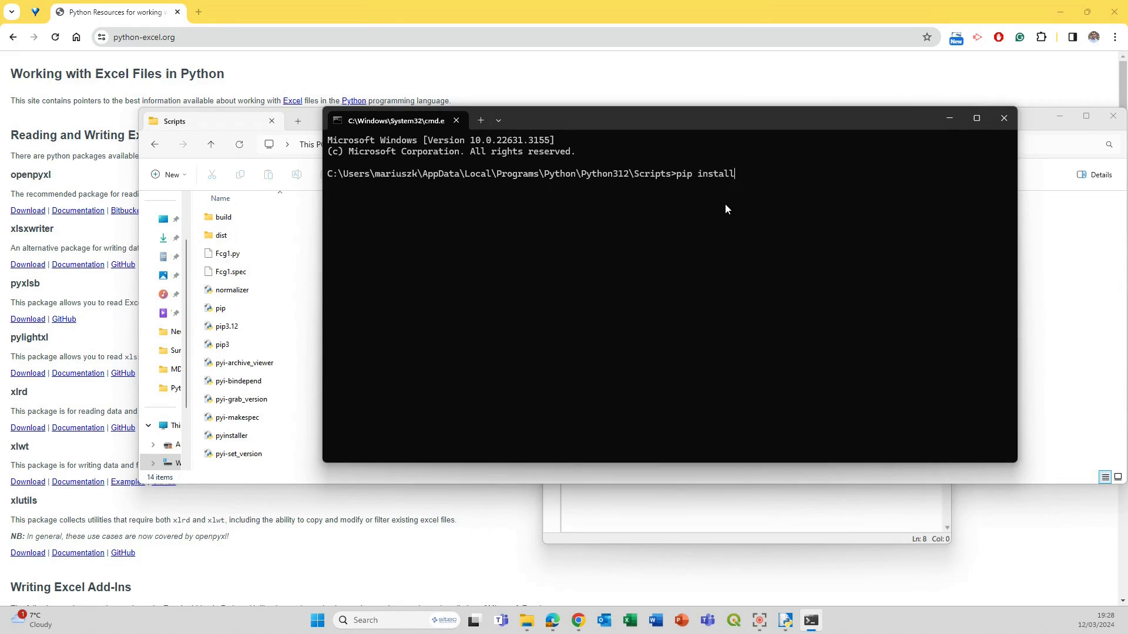
pyautogui.write('p')
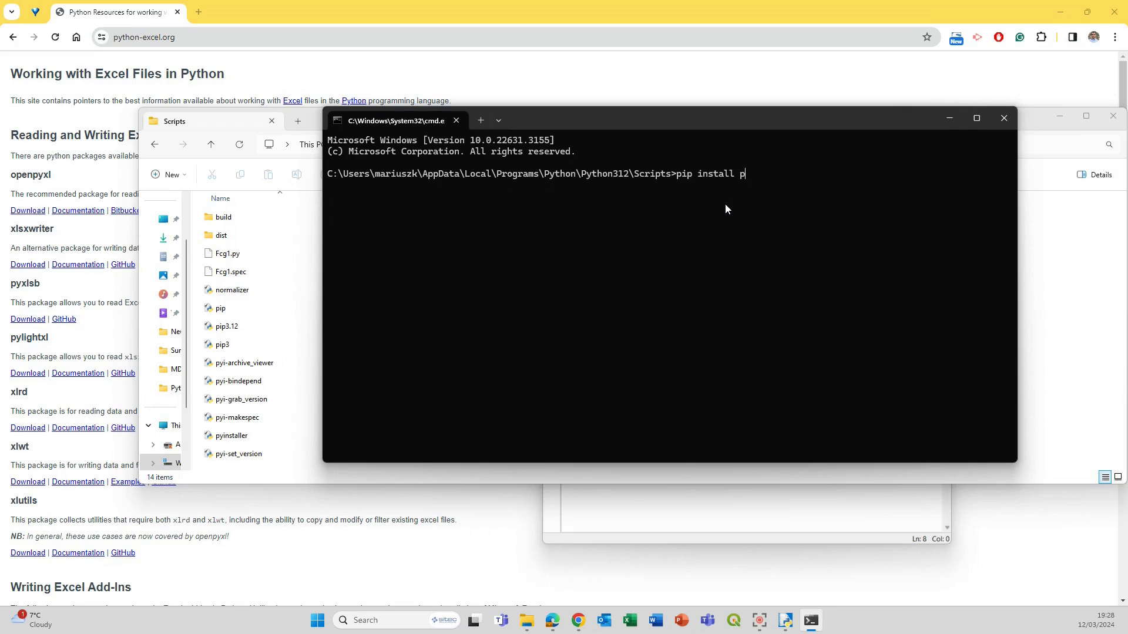
pyautogui.write('yxlsb')
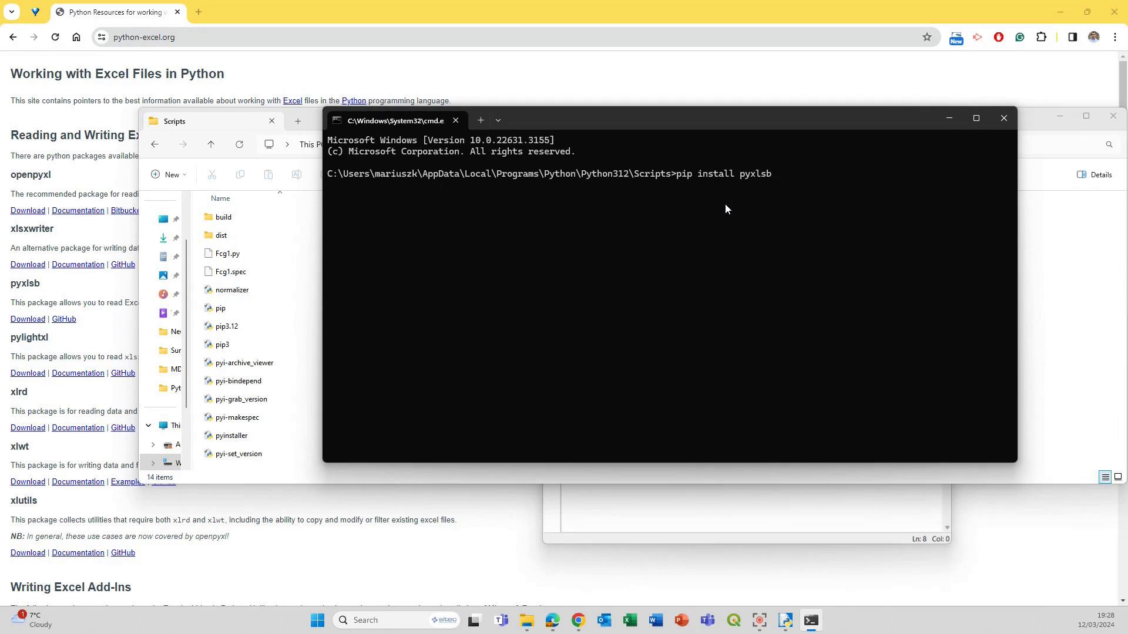
pyautogui.press('enter')
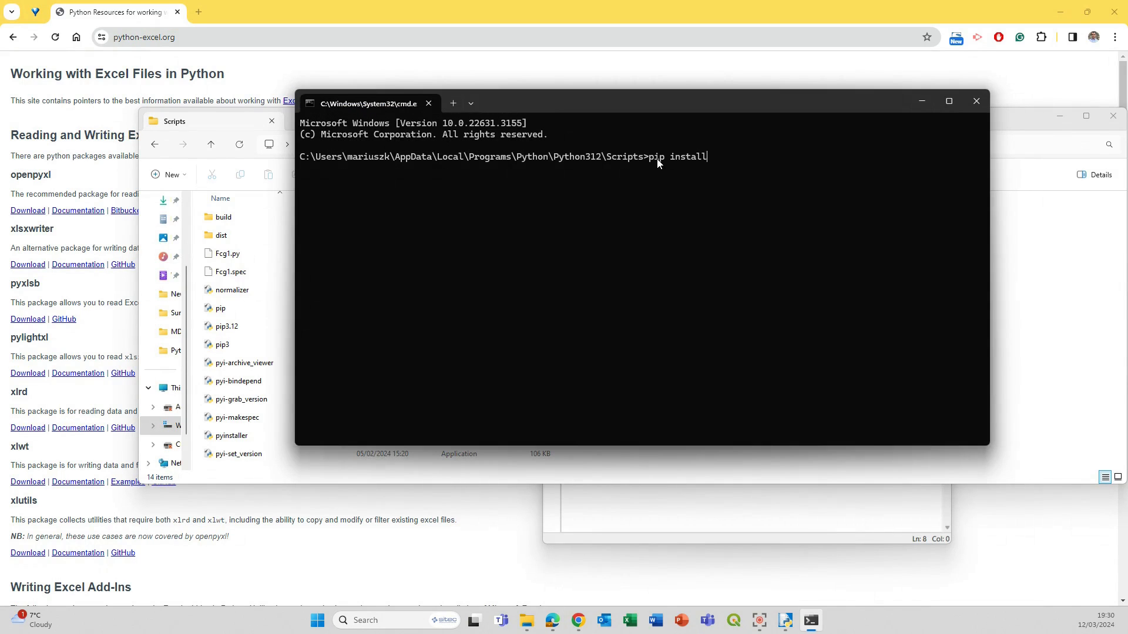
pyautogui.write('pyxlsb')
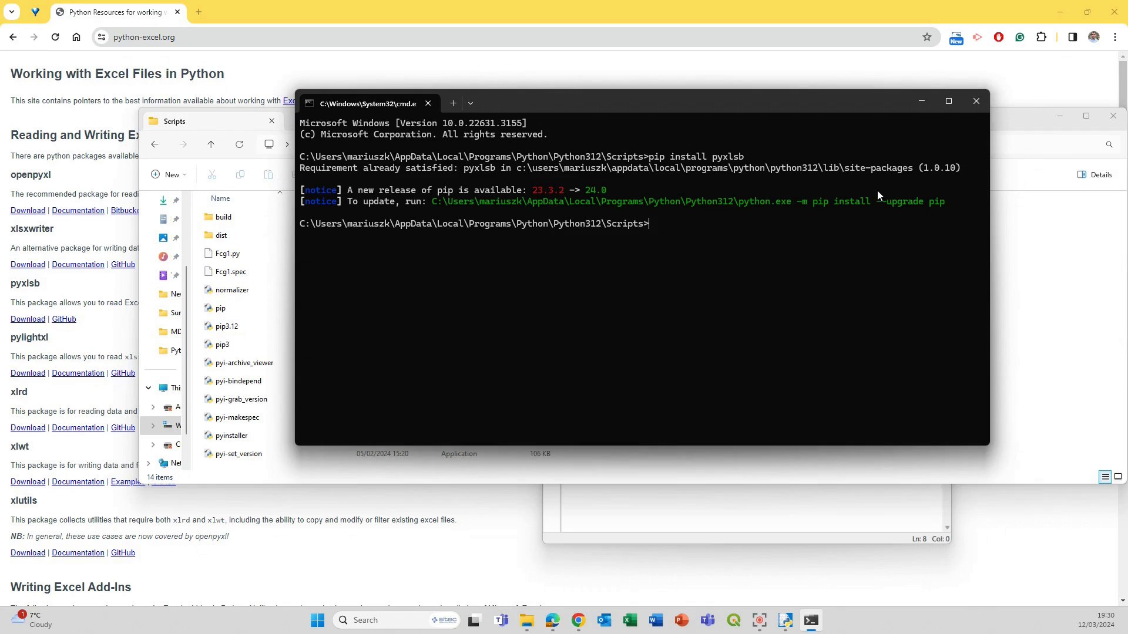
pyautogui.moveTo(888, 205)
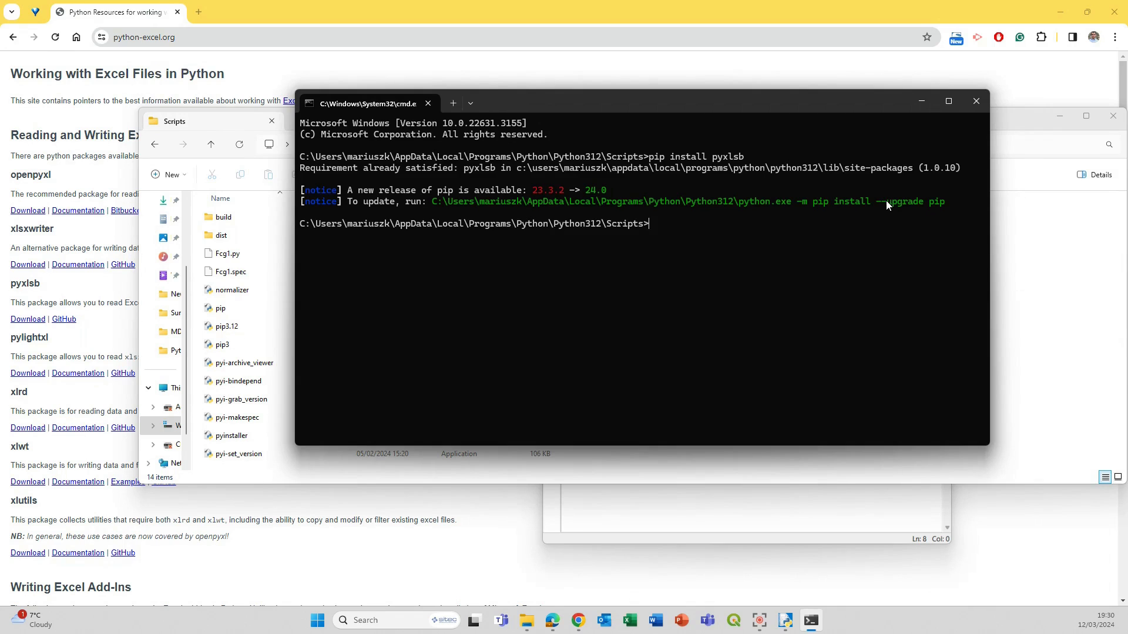
pyautogui.moveTo(795, 106)
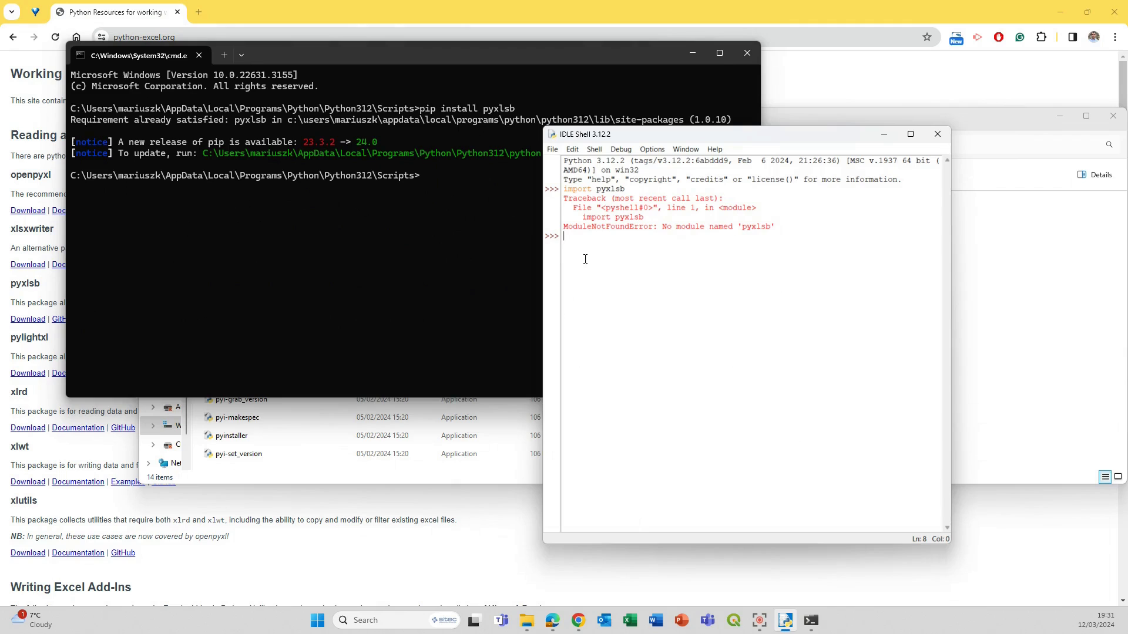
pyautogui.moveTo(687, 156)
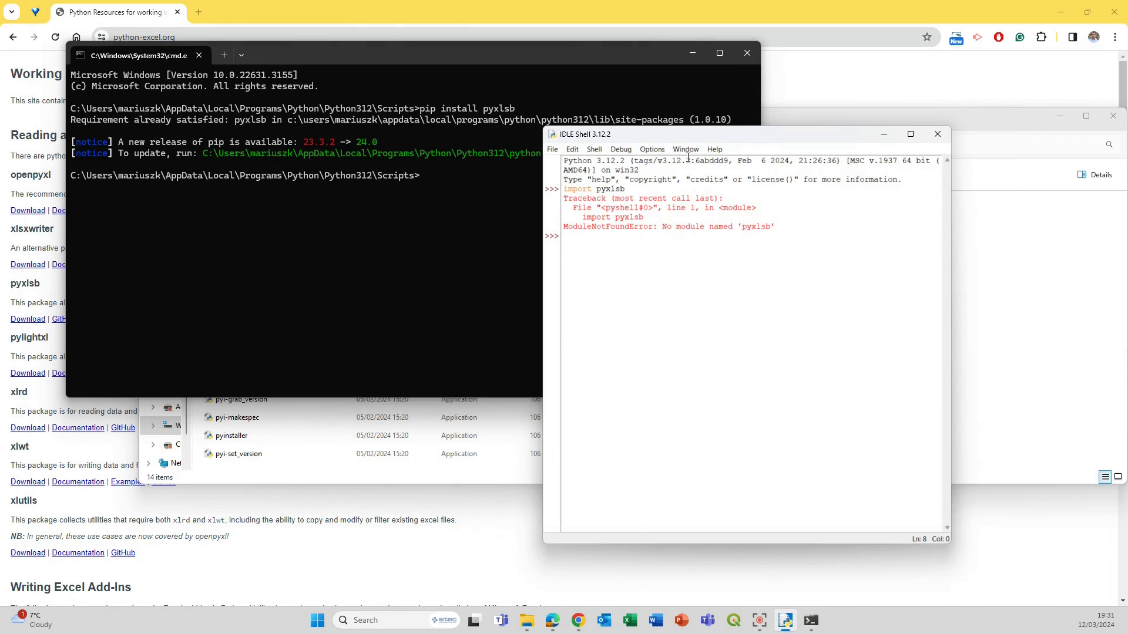
# Retry import pyxlsb in IDLE, again getting No module named 'pyxlsb'.
pyautogui.write('import')
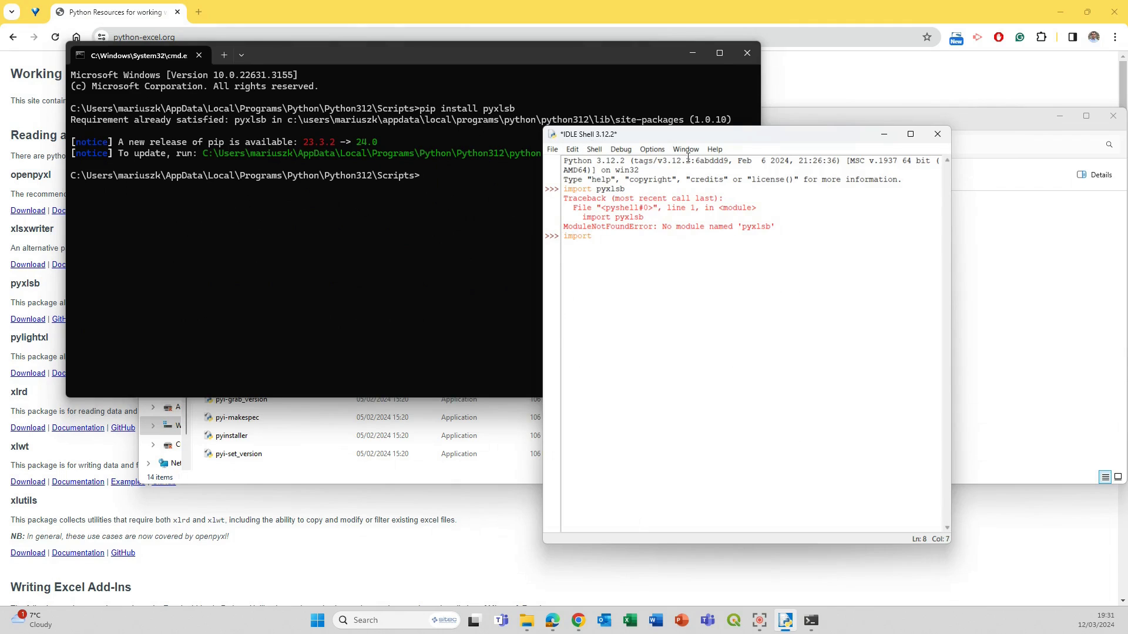
pyautogui.write('pyx')
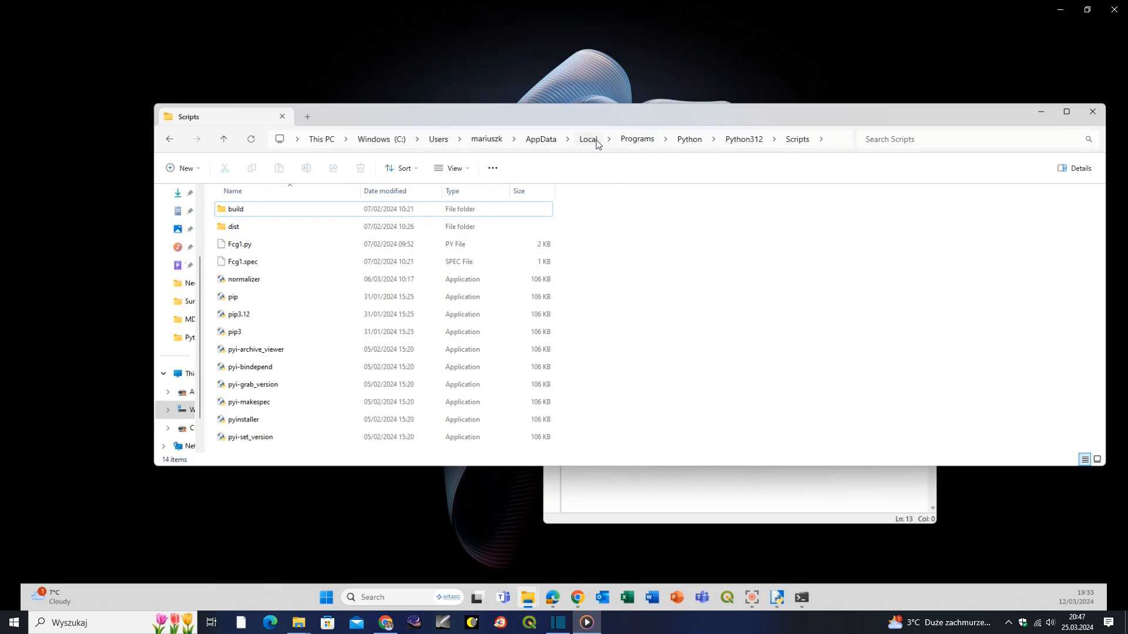
# Navigate from Local into Microsoft\WindowsApps\PythonSoftwareFoundation.Python.3.12 folder.
pyautogui.click(587, 139)
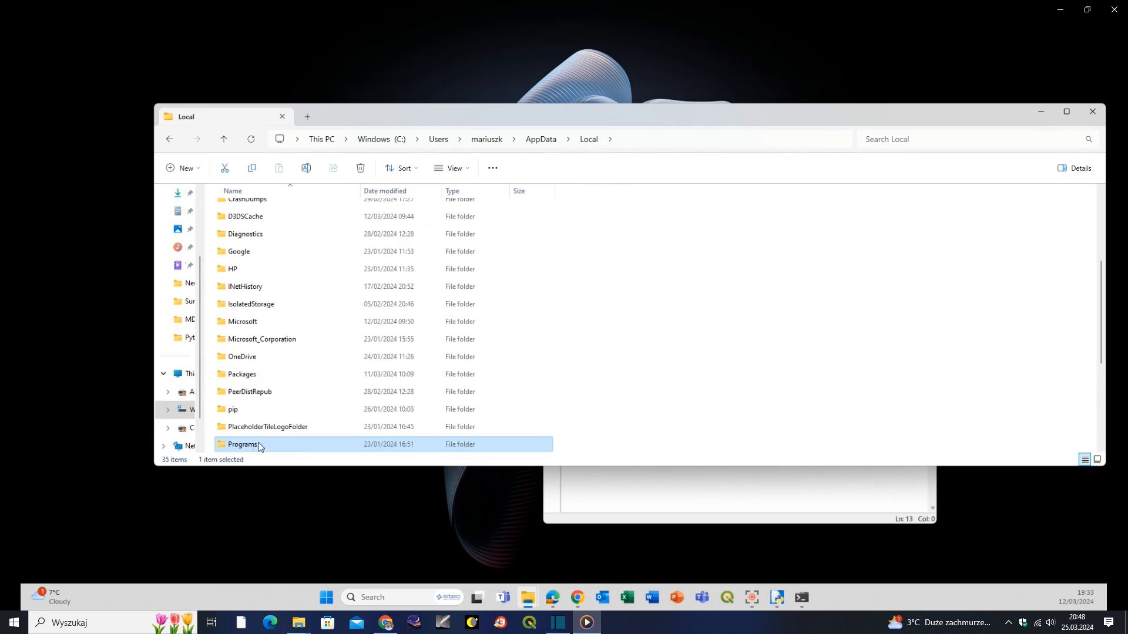
pyautogui.scroll(-3)
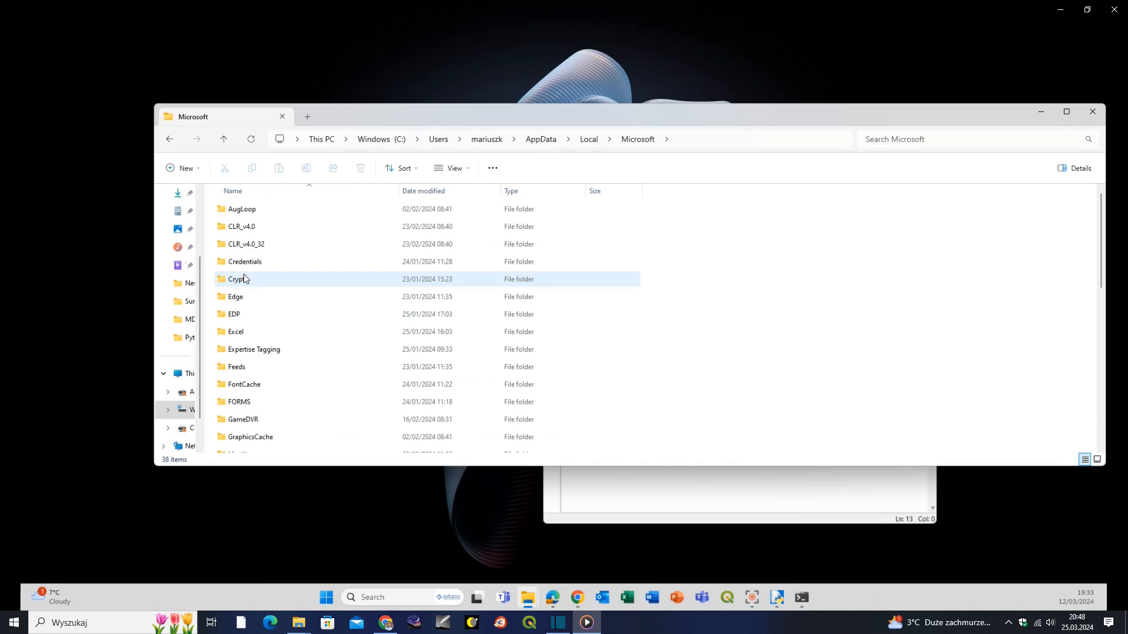
pyautogui.scroll(-3)
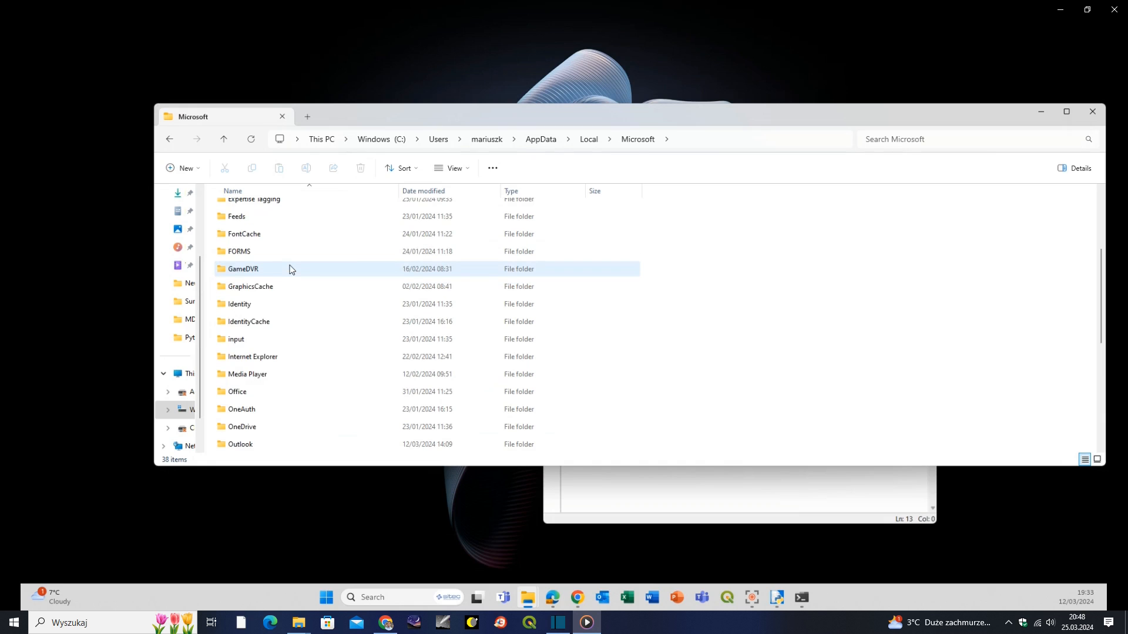
pyautogui.scroll(-3)
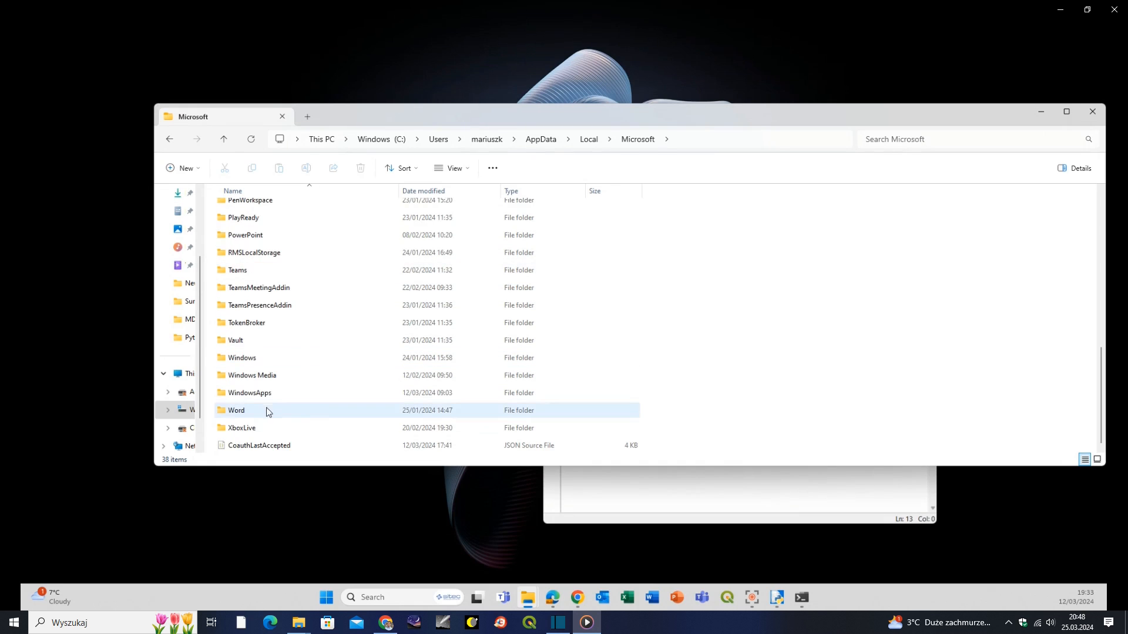
pyautogui.doubleClick(249, 392)
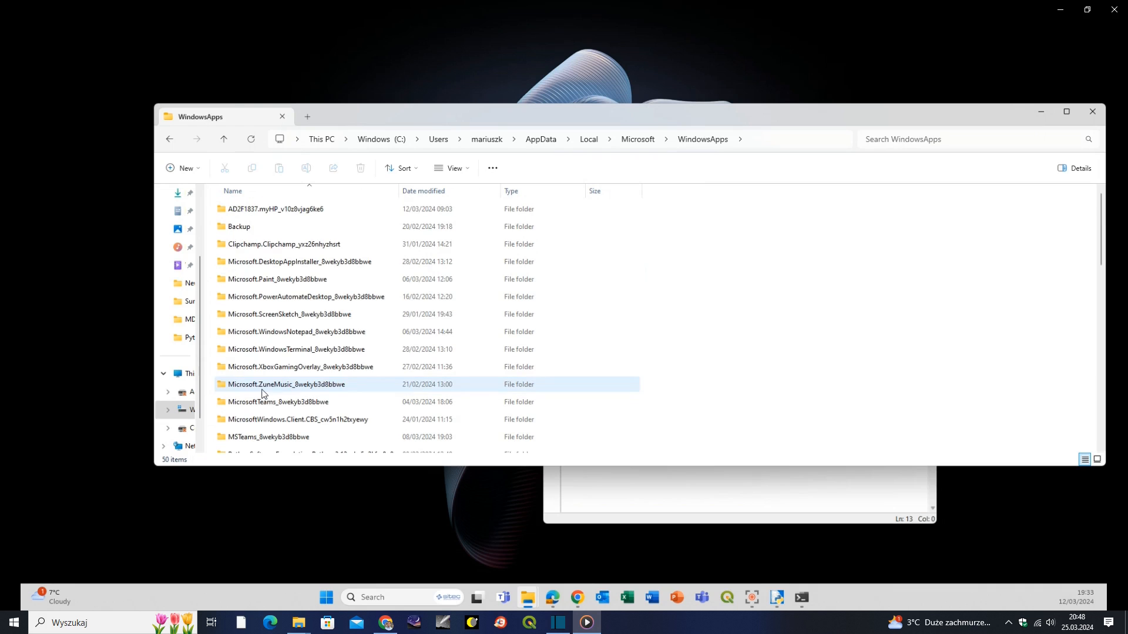
pyautogui.scroll(-3)
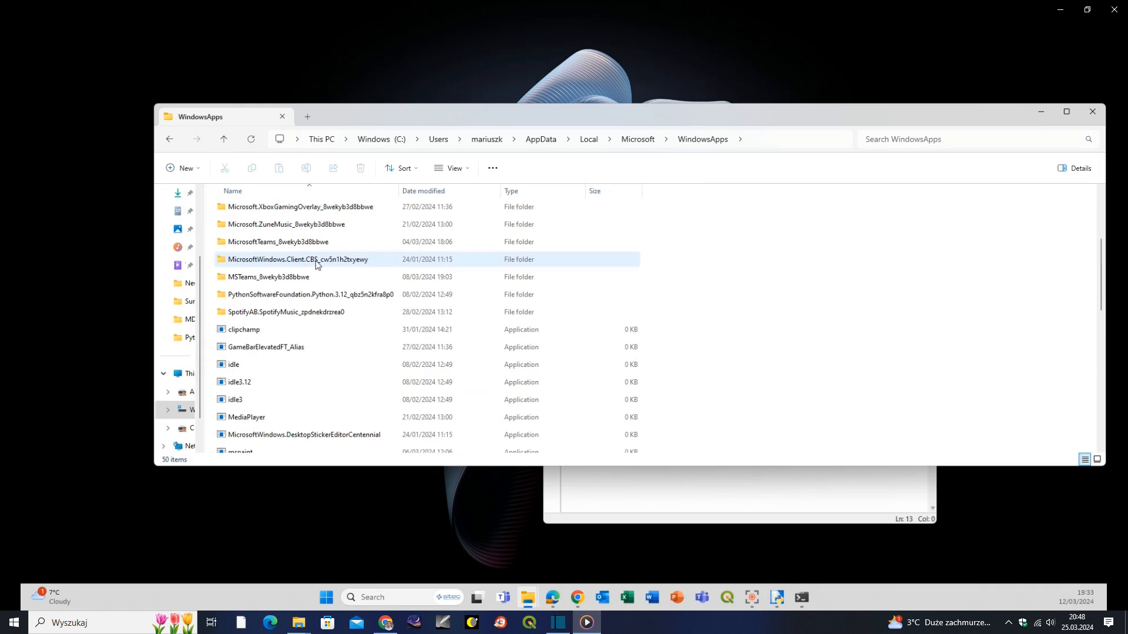
pyautogui.moveTo(248, 294)
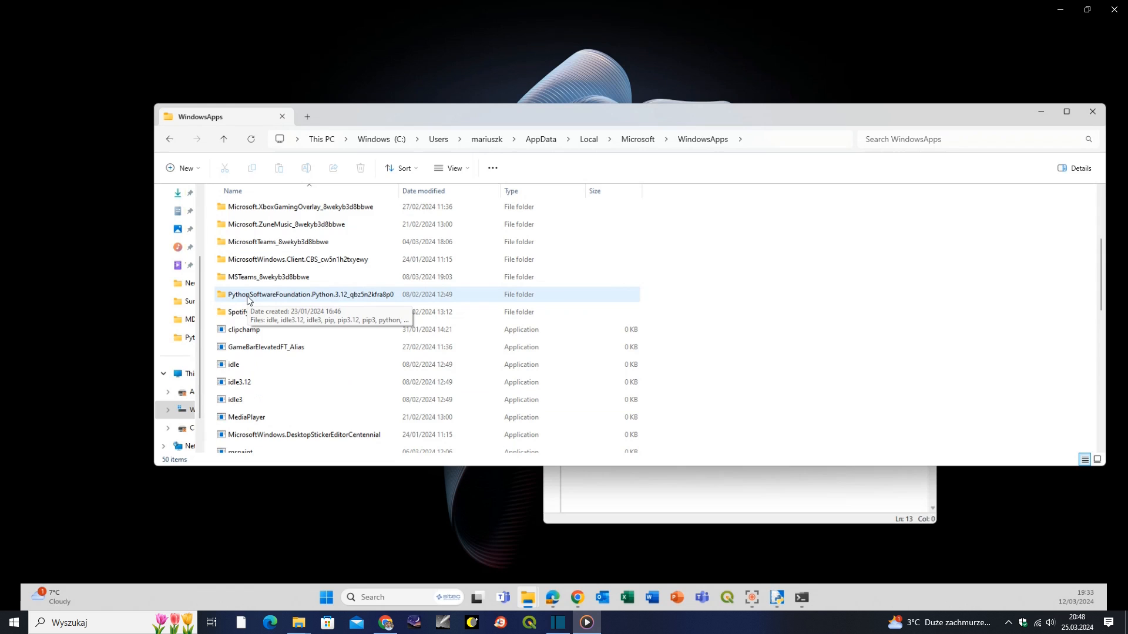
pyautogui.moveTo(339, 298)
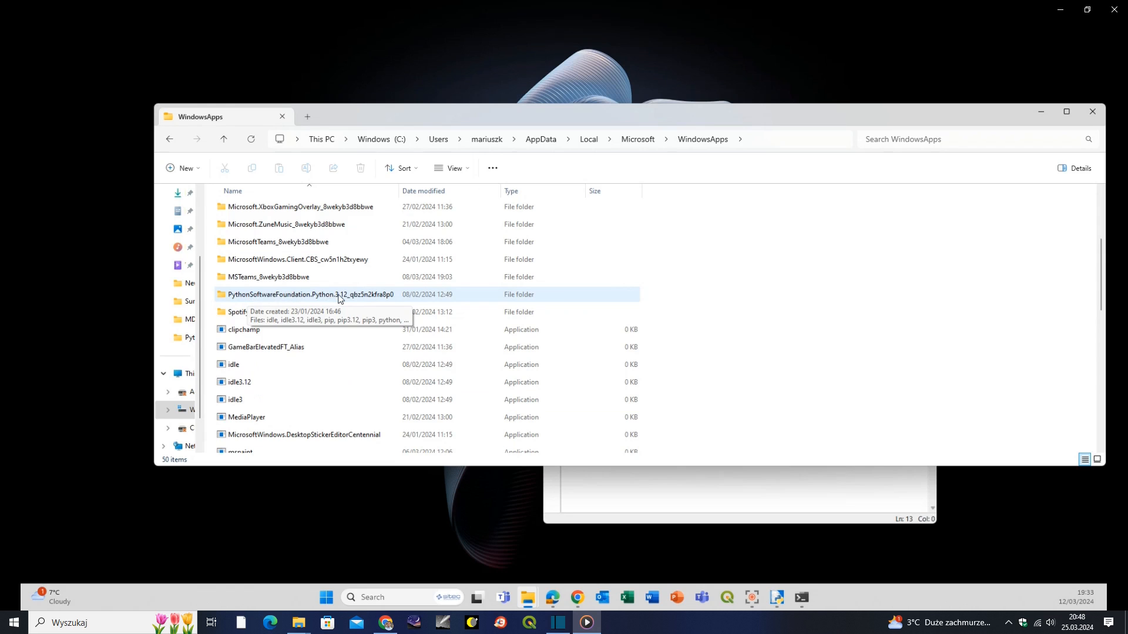
pyautogui.doubleClick(305, 295)
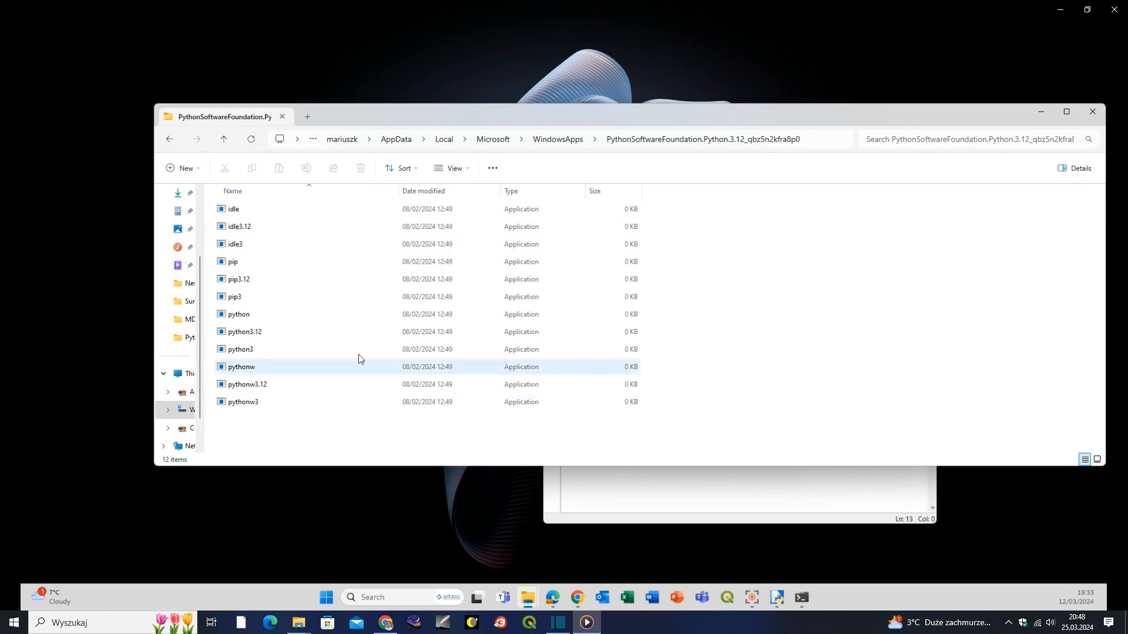
# Launch cmd from the address bar of the WindowsApps Python 3.12 folder.
pyautogui.click(503, 139)
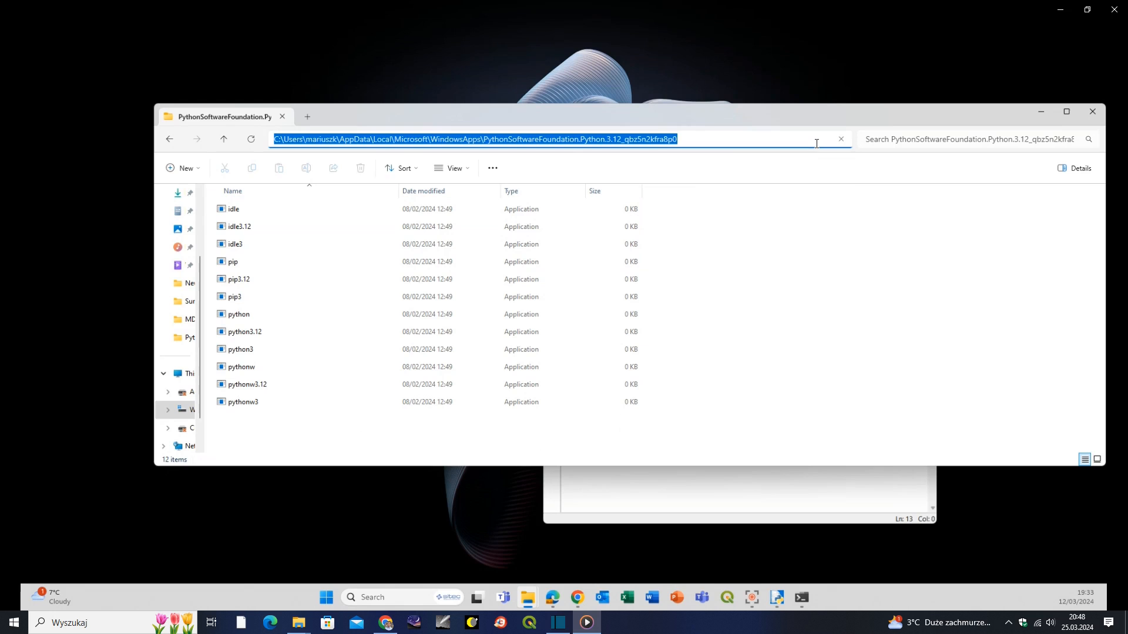
pyautogui.write('c')
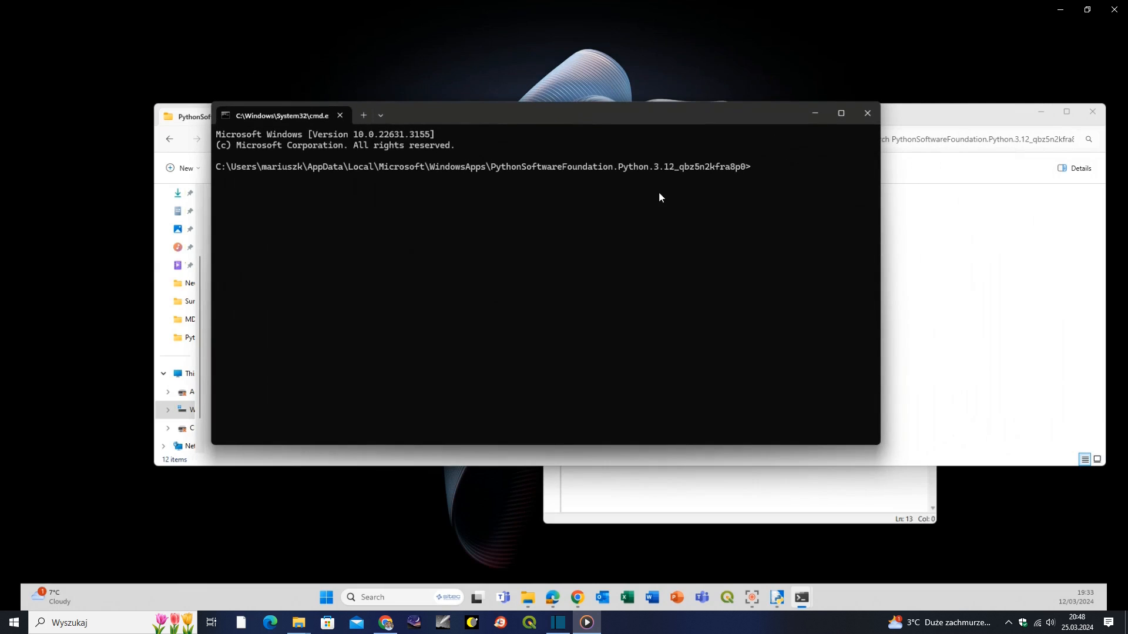
pyautogui.moveTo(937, 156)
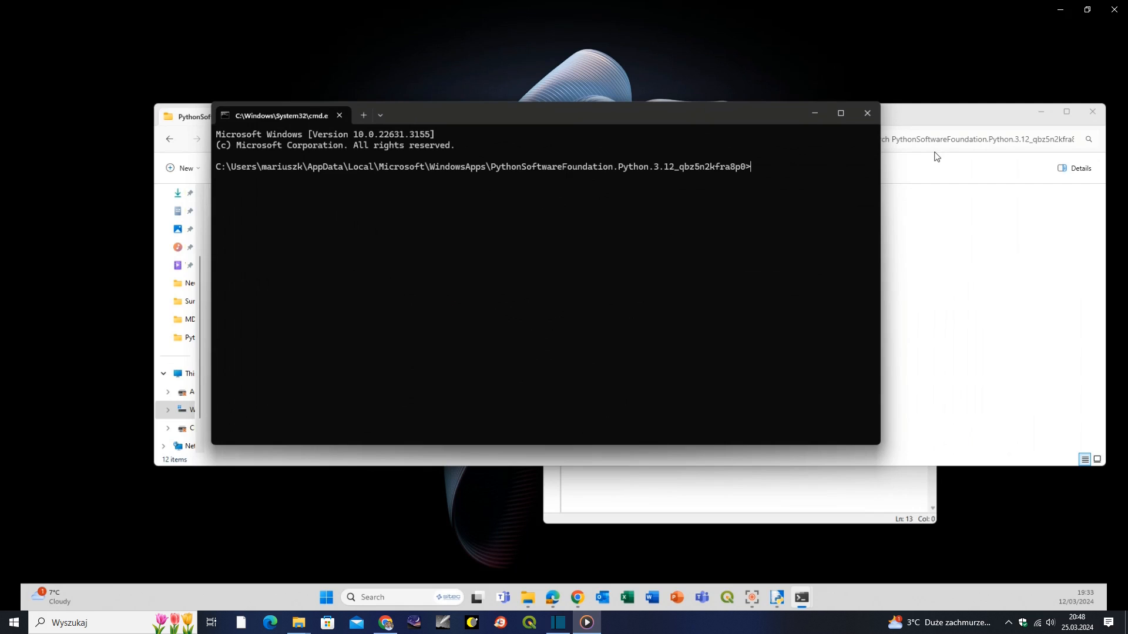
# Run pip install pyxlsb, installing 1.0.10 for the WindowsApps Python as a user install.
pyautogui.write('pip install')
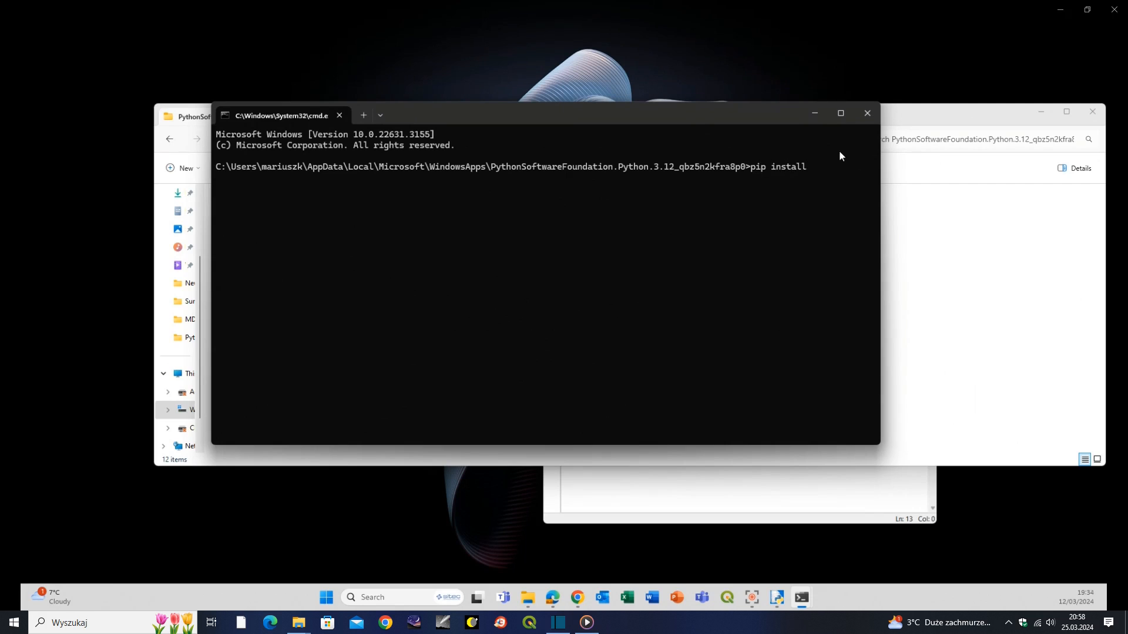
pyautogui.write('pyxlsb')
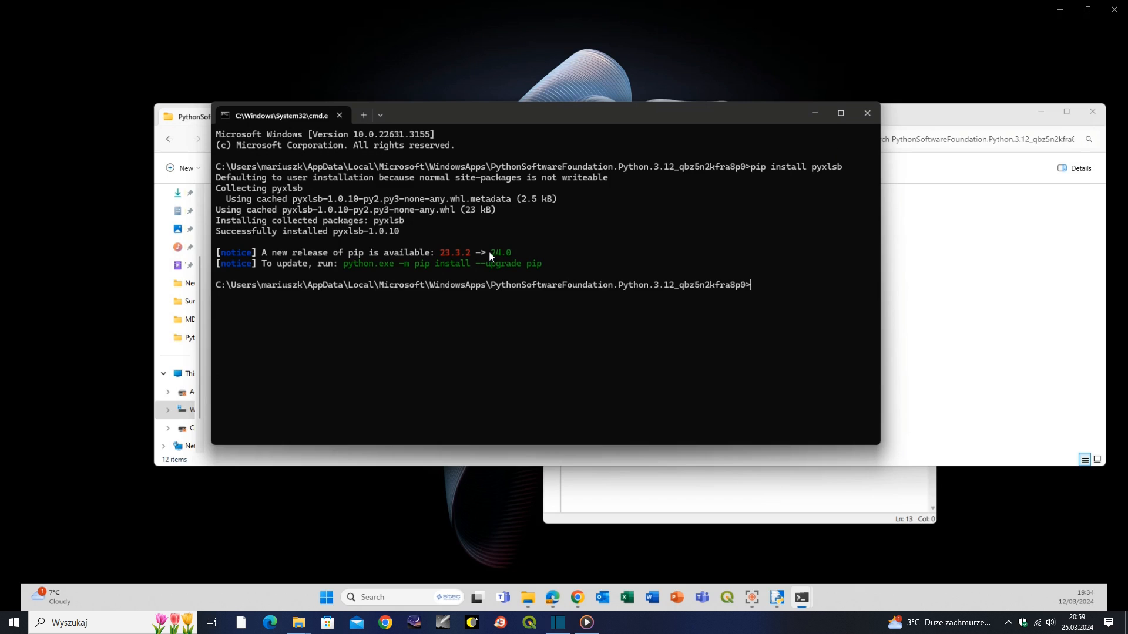
pyautogui.moveTo(466, 308)
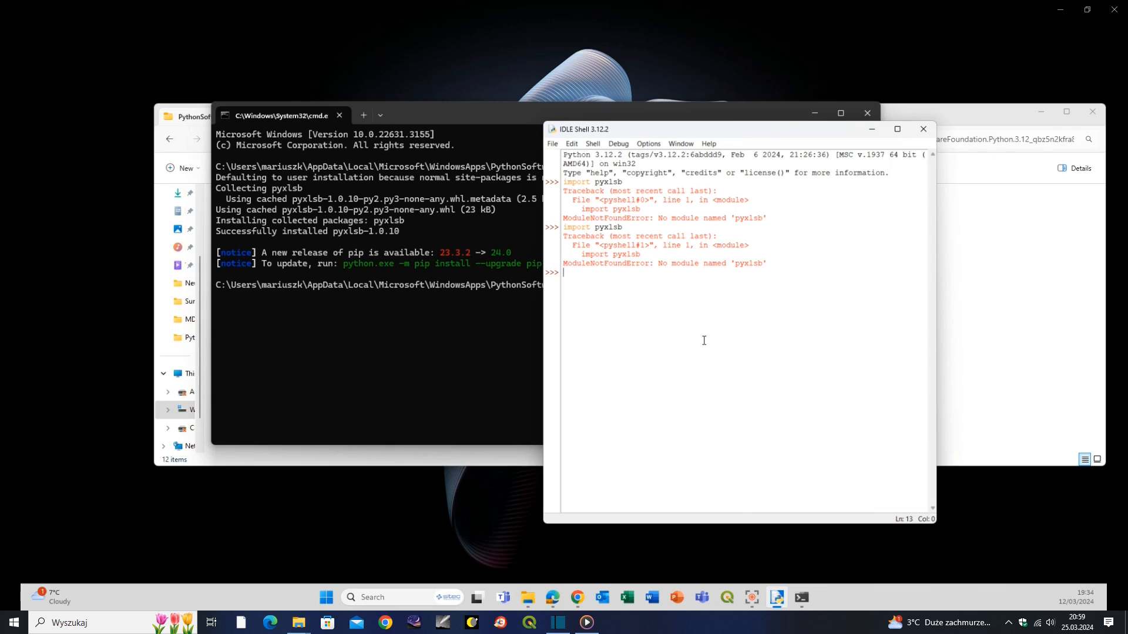
# Enter a third import pyxlsb line at the IDLE prompt.
pyautogui.write('import p')
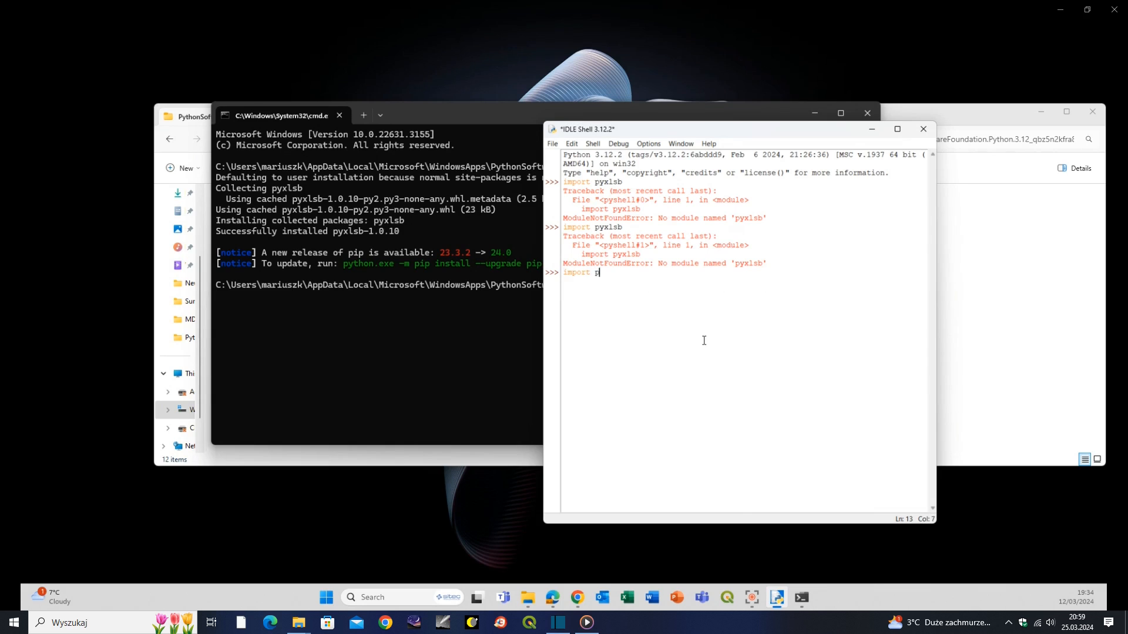
pyautogui.write('yx')
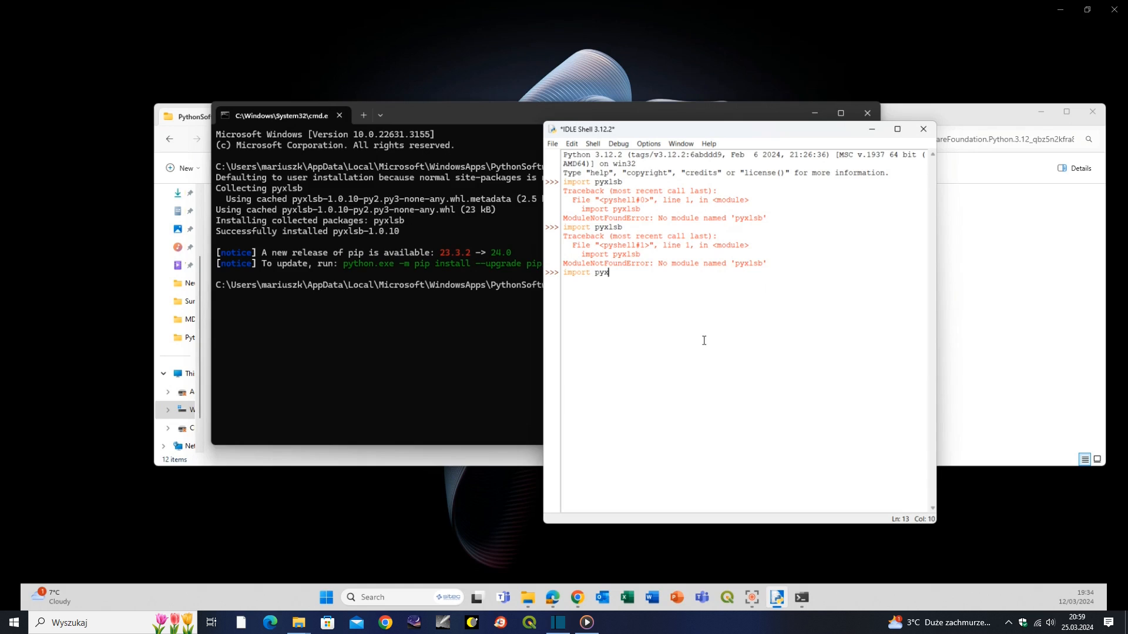